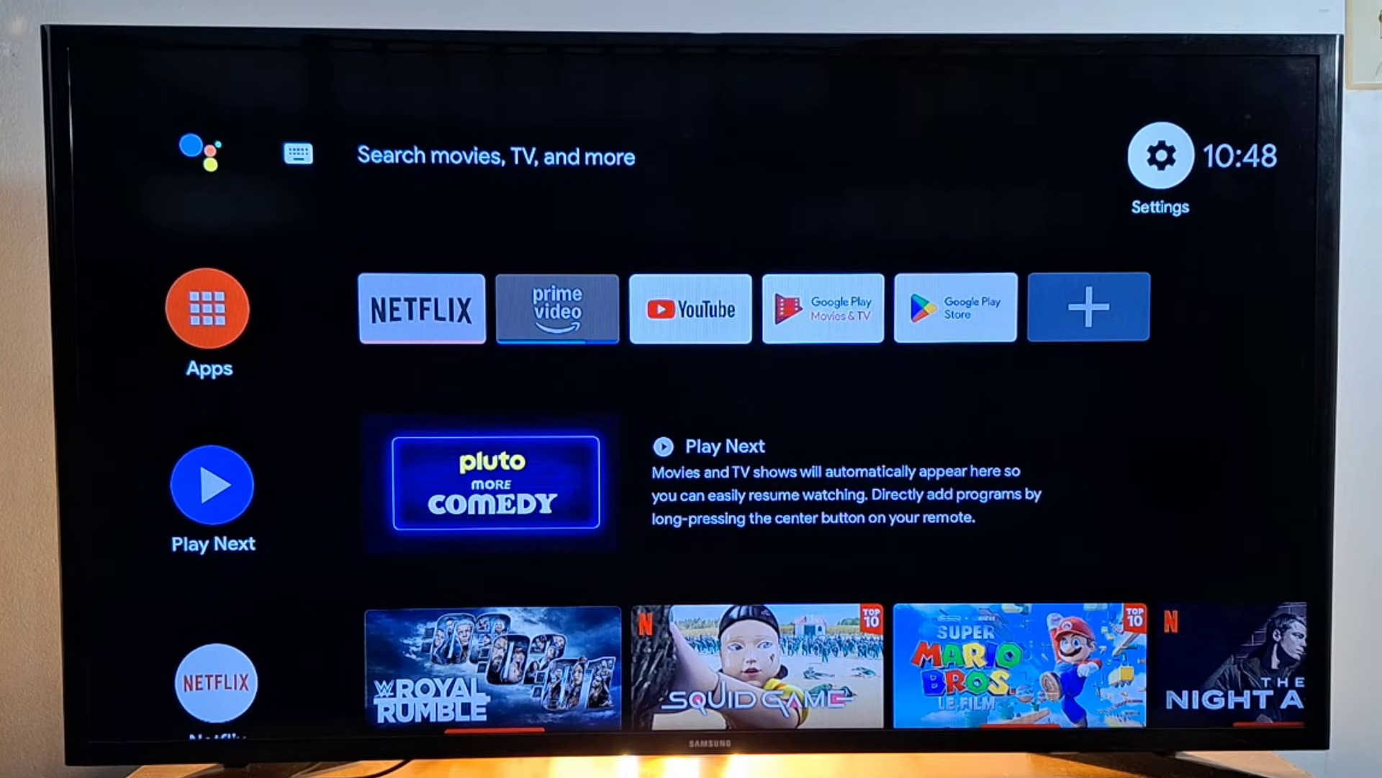
Reach the BELL072 network details via Settings > Network & Internet, highlighting Forget network
{"action": "left_click", "coordinate": [1160, 155]}
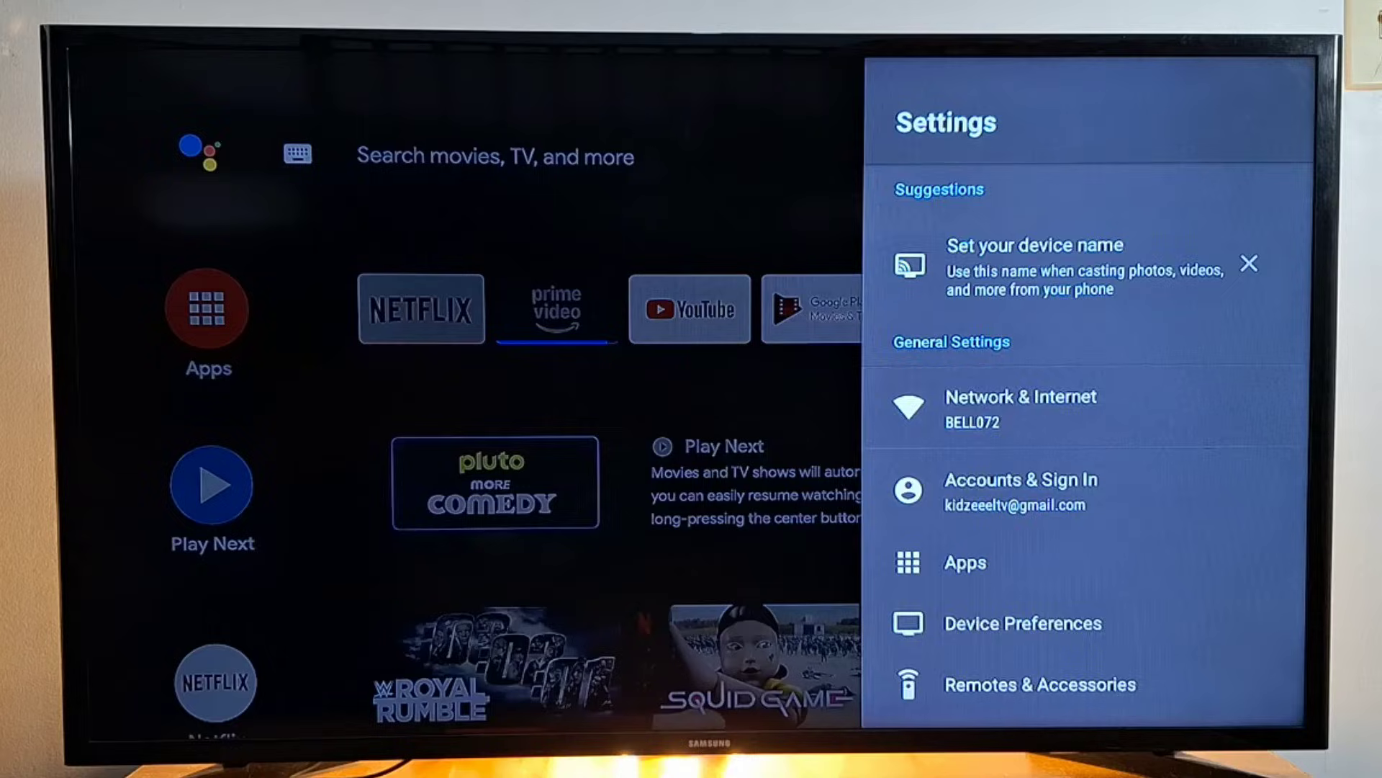
{"action": "left_click", "coordinate": [1020, 408]}
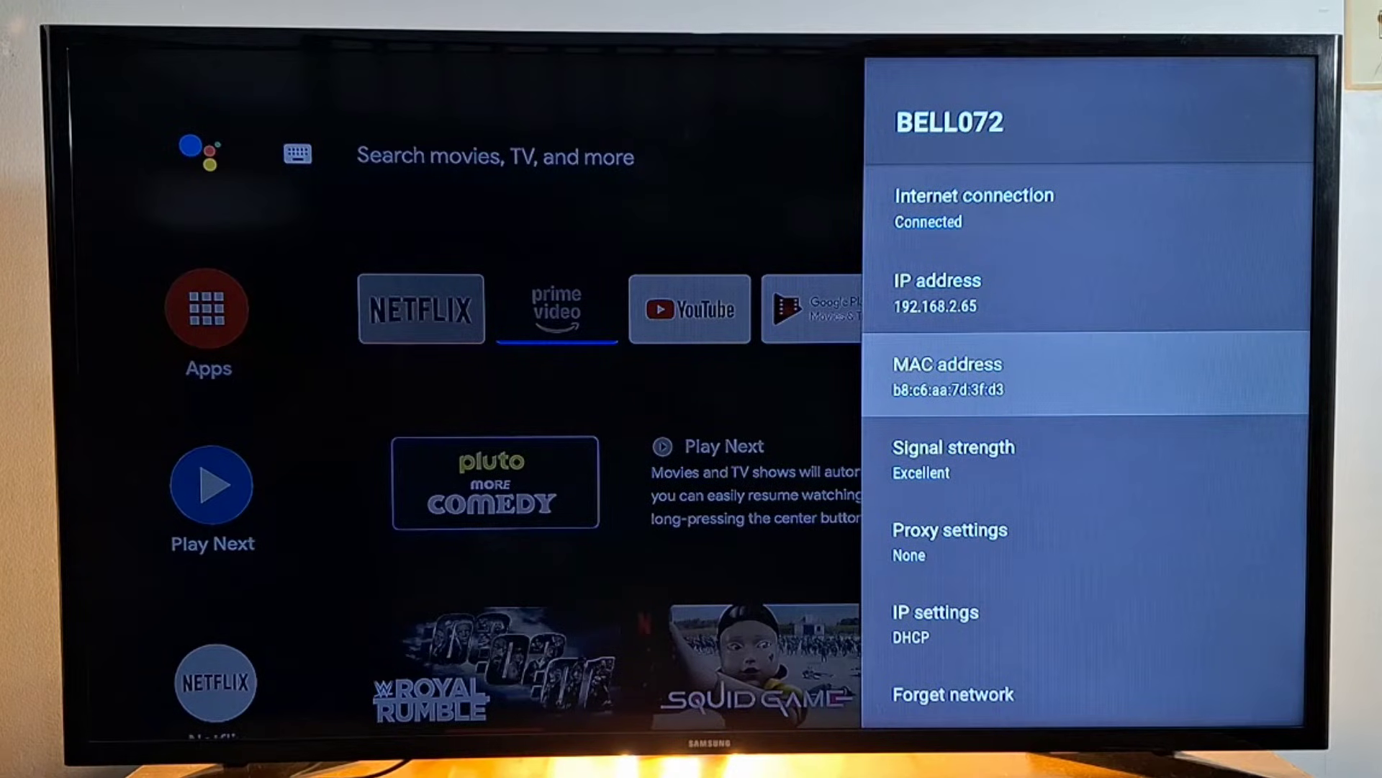
{"action": "key", "text": "down"}
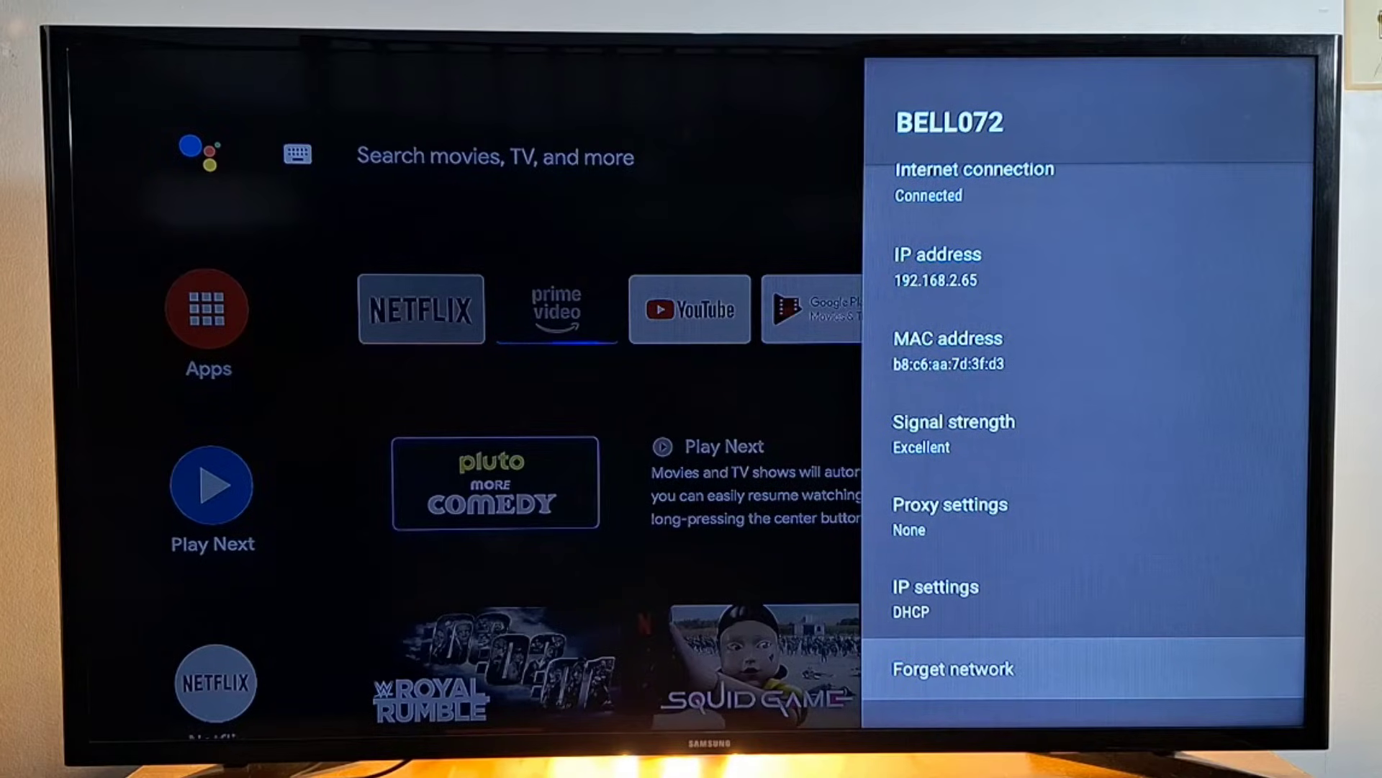
Forget BELL072, then rejoin it from Network & Internet by entering its Wi-Fi password
{"action": "left_click", "coordinate": [953, 670]}
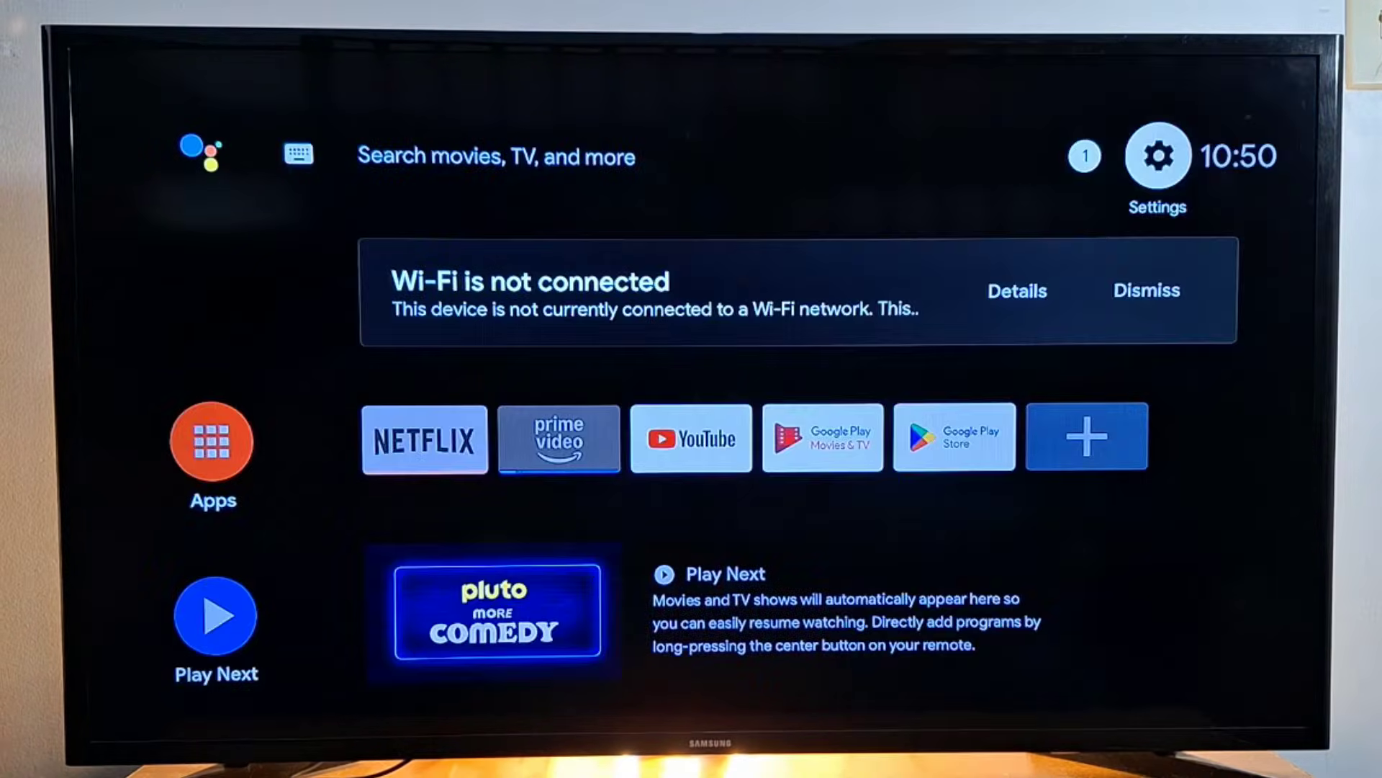
{"action": "left_click", "coordinate": [1157, 155]}
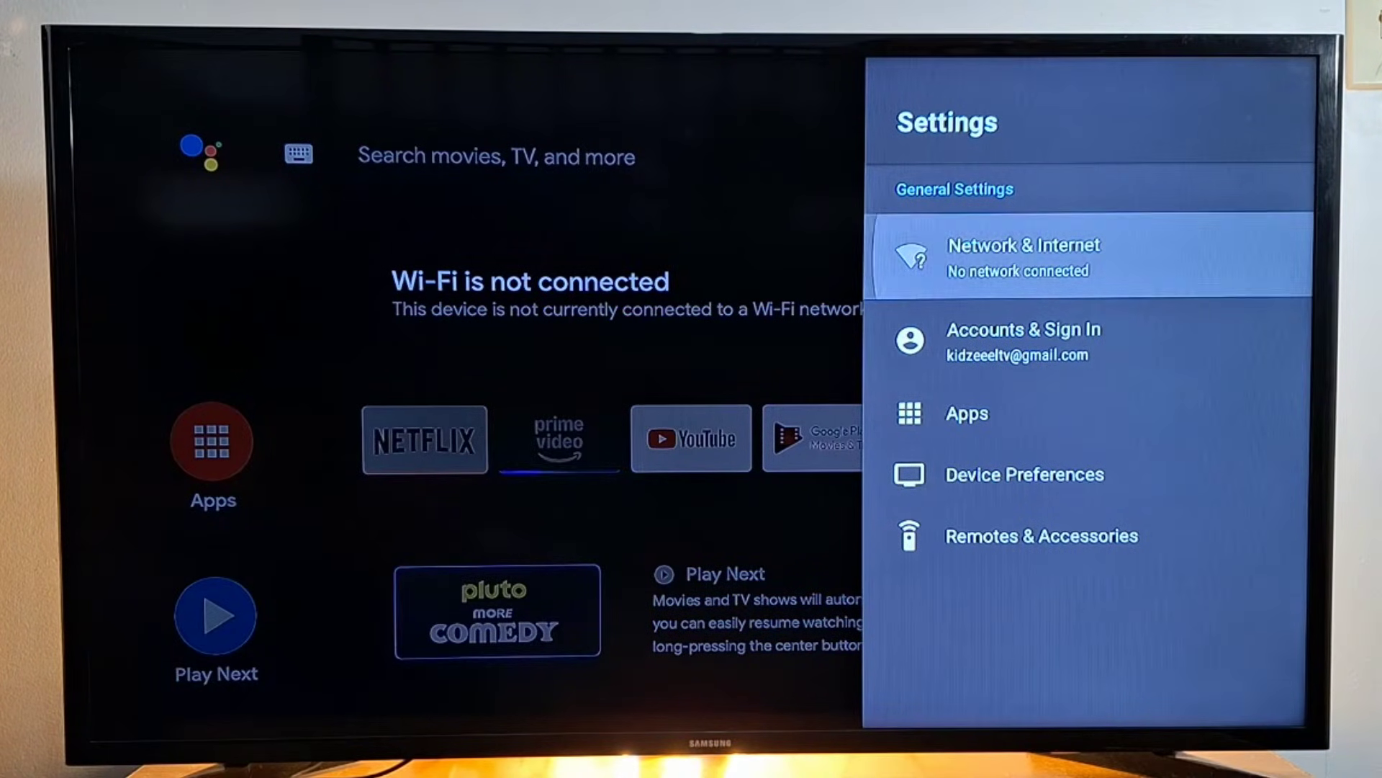
{"action": "left_click", "coordinate": [1023, 256]}
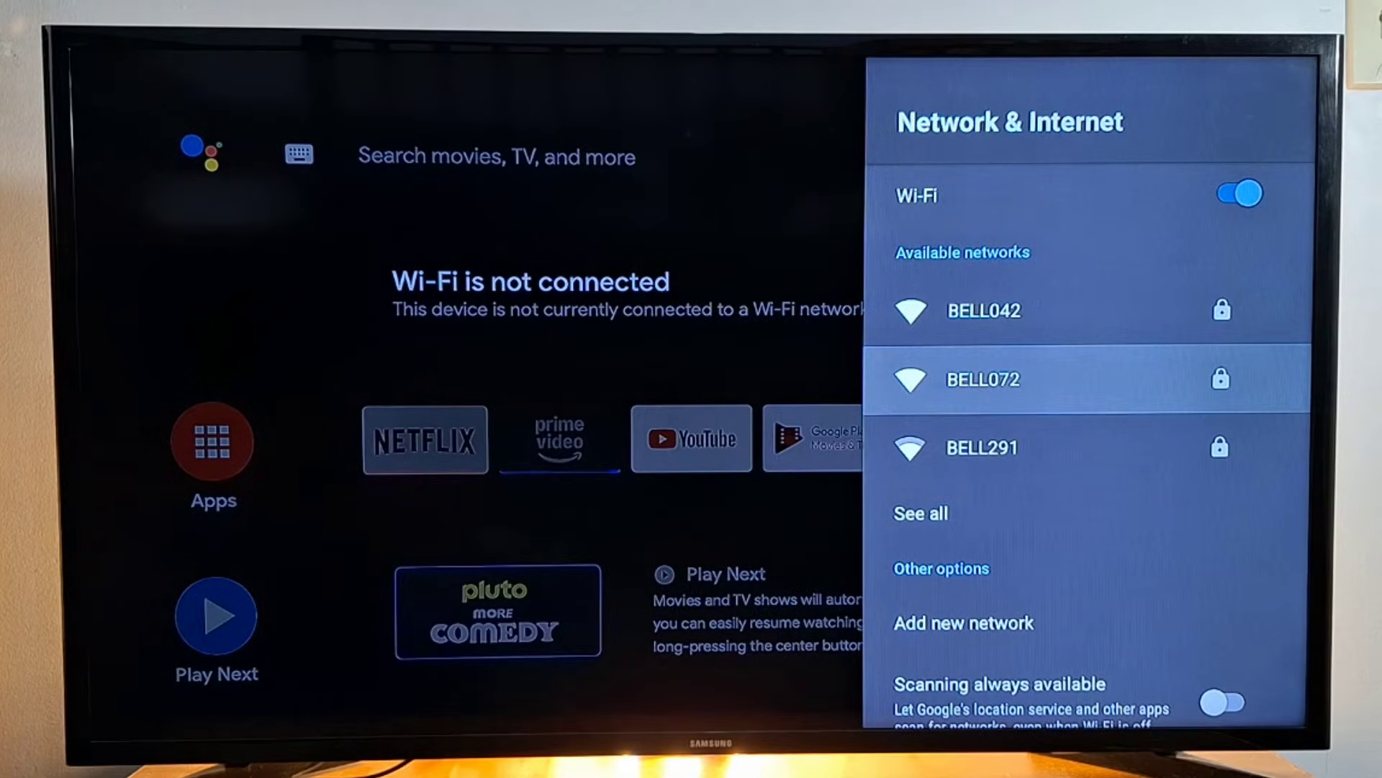
{"action": "left_click", "coordinate": [982, 379]}
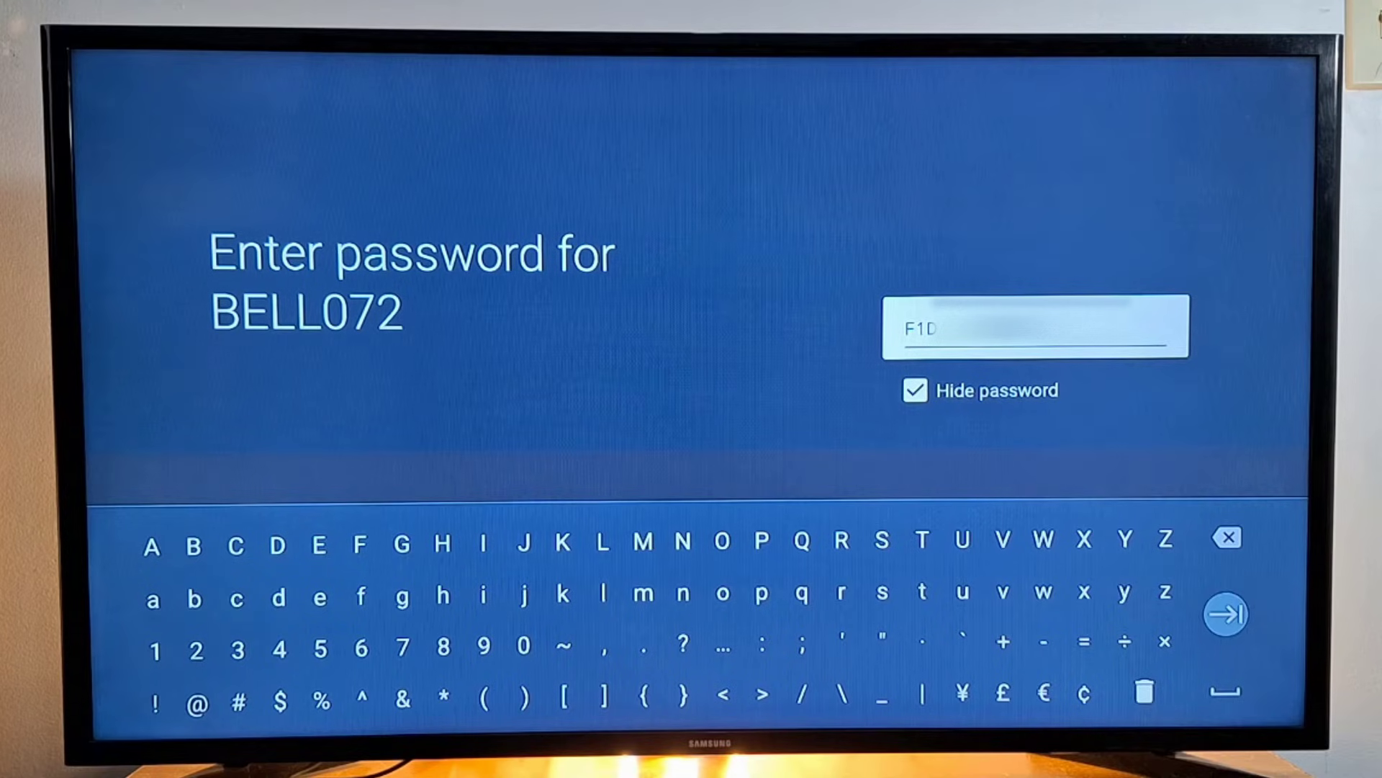
{"action": "left_click", "coordinate": [1224, 614]}
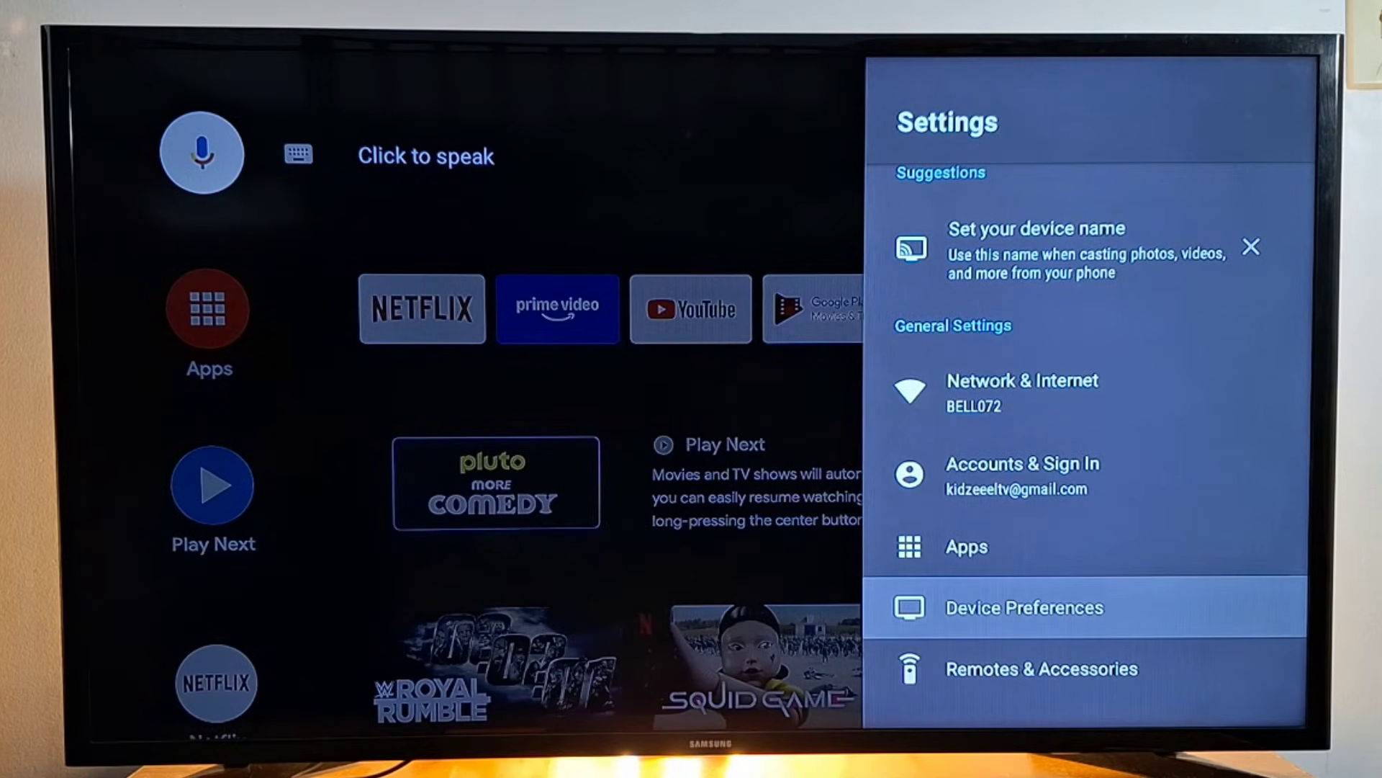
Under Device Preferences > Date & time, switch Automatic date & time to Off
{"action": "left_click", "coordinate": [1024, 608]}
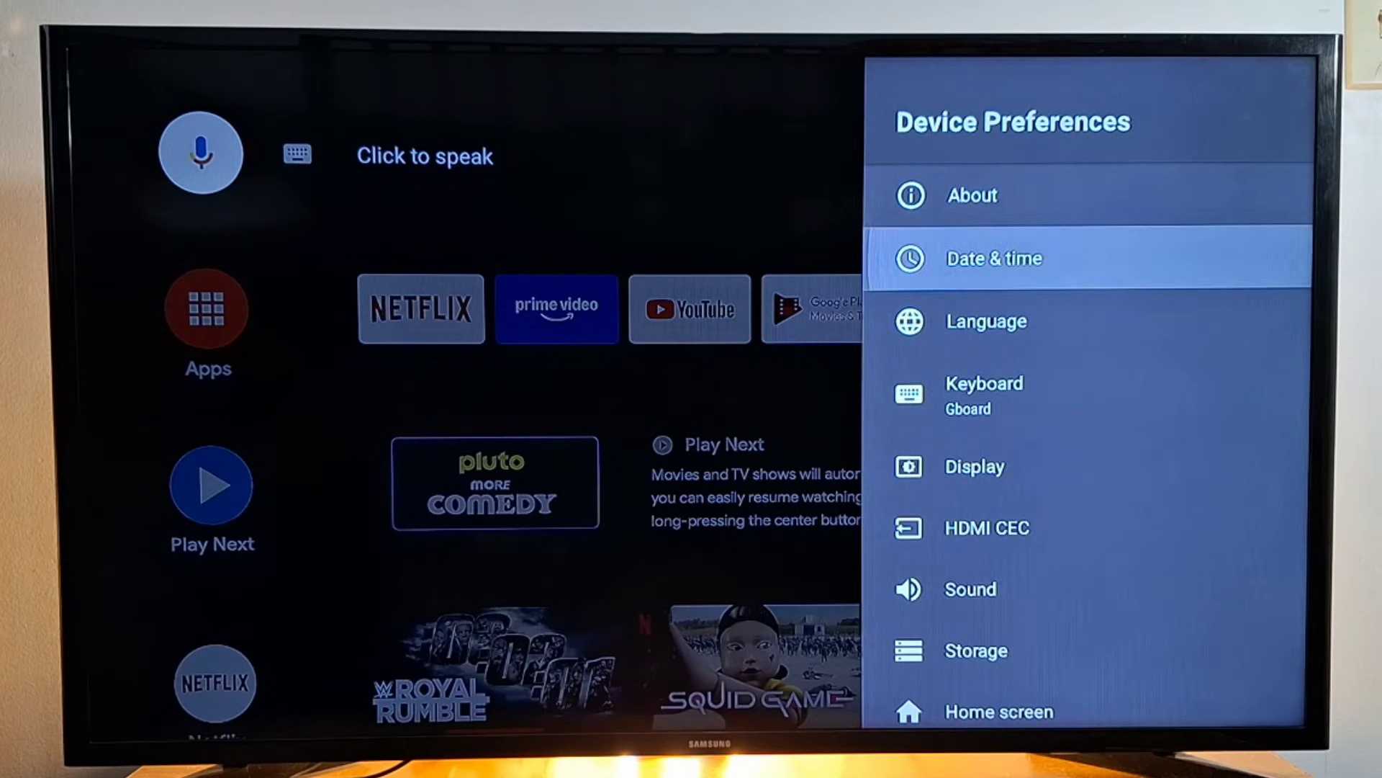
{"action": "left_click", "coordinate": [994, 257]}
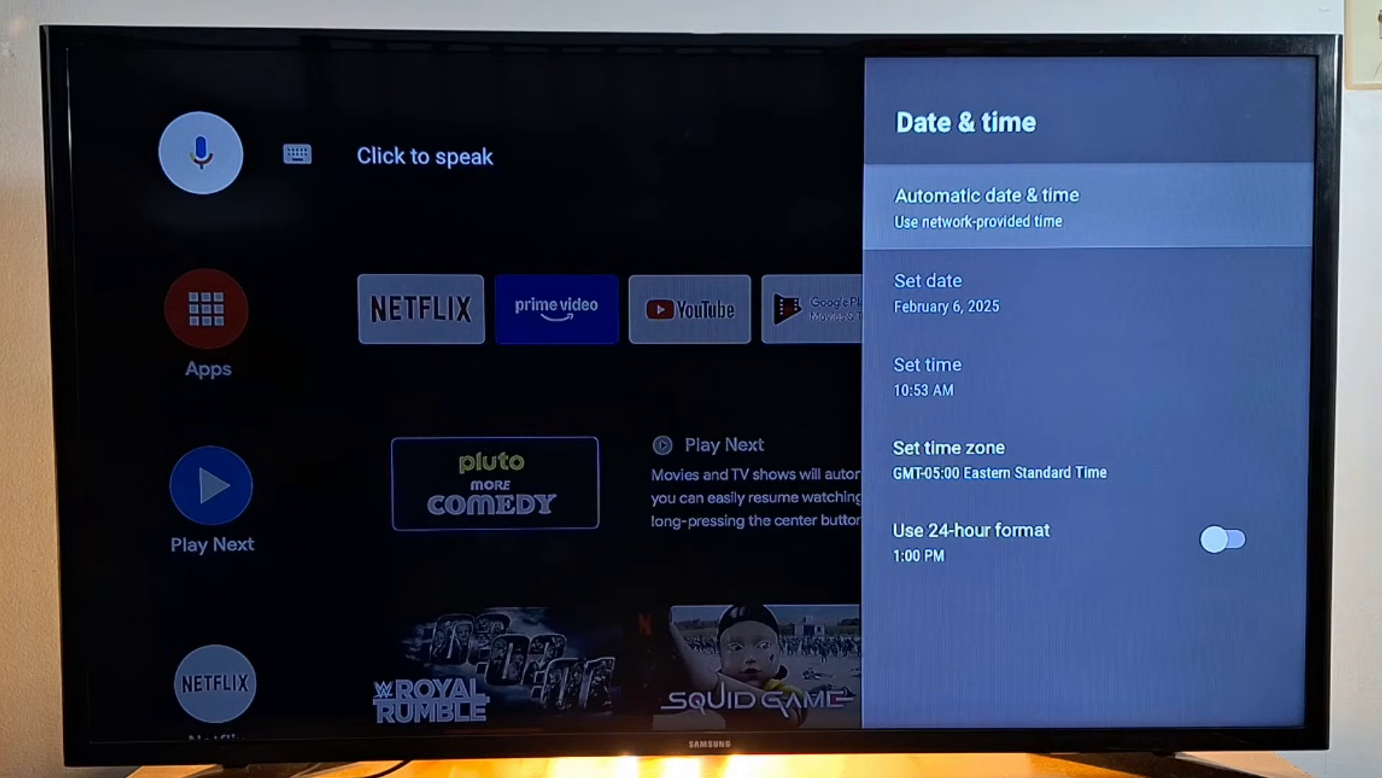
{"action": "left_click", "coordinate": [988, 208]}
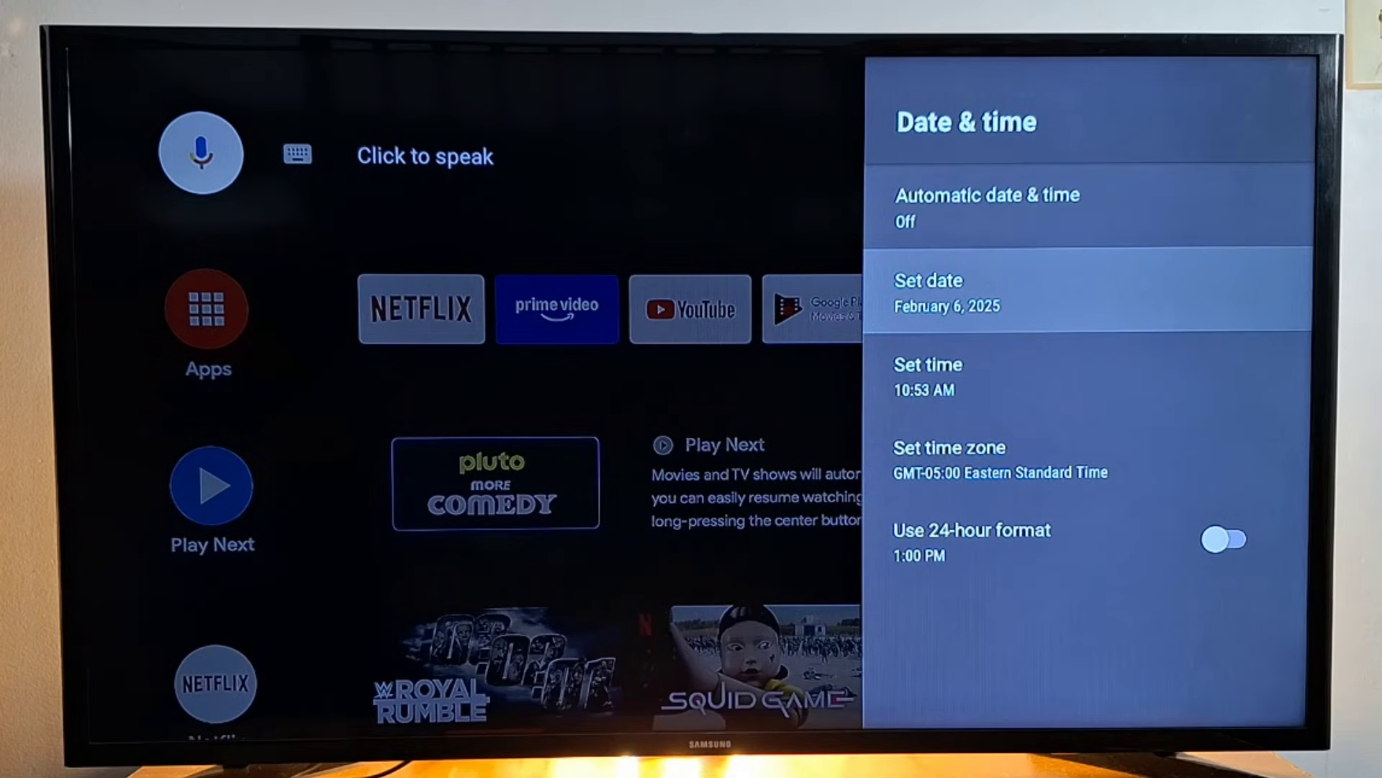
Browse the time zone list to GMT-05:00 Eastern Standard Time and return to Date & time
{"action": "key", "text": "Down"}
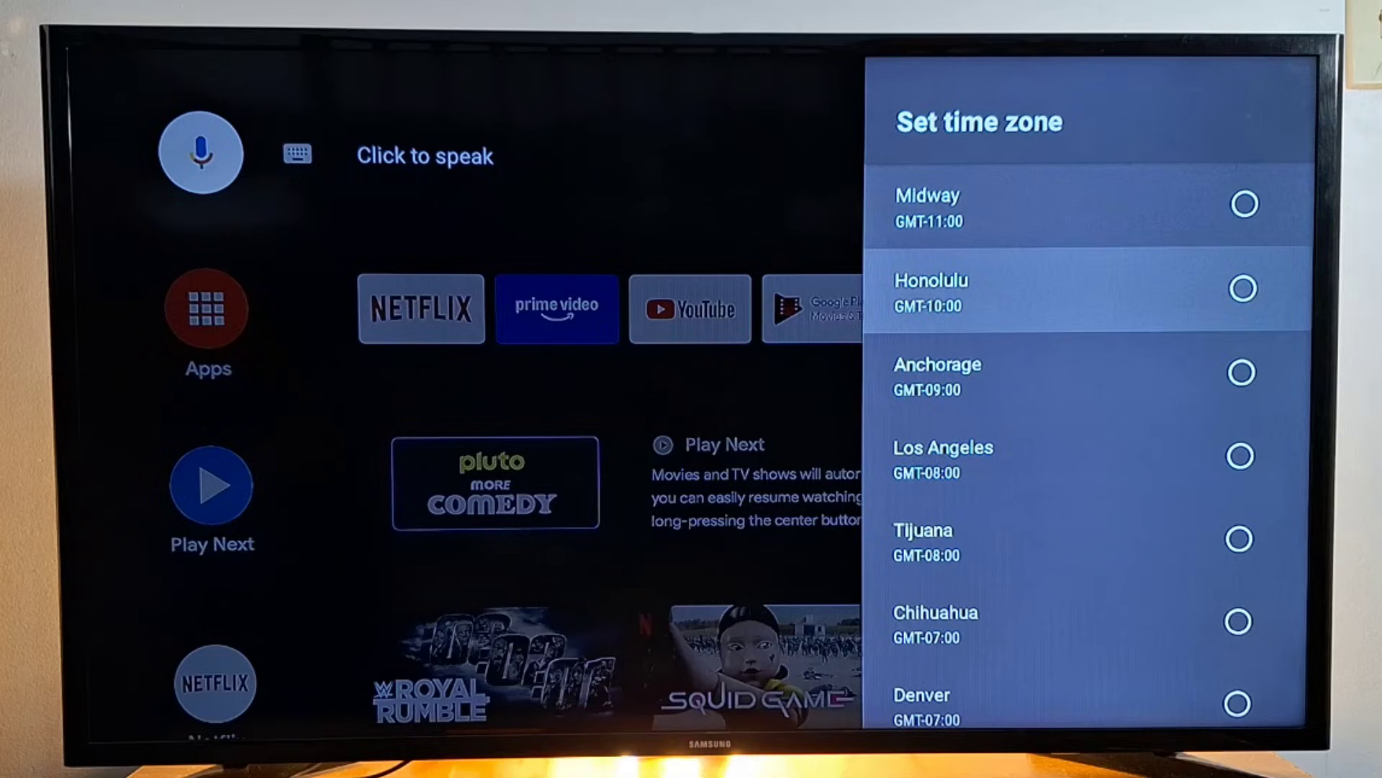
{"action": "scroll", "scroll_direction": "down", "scroll_amount": 3}
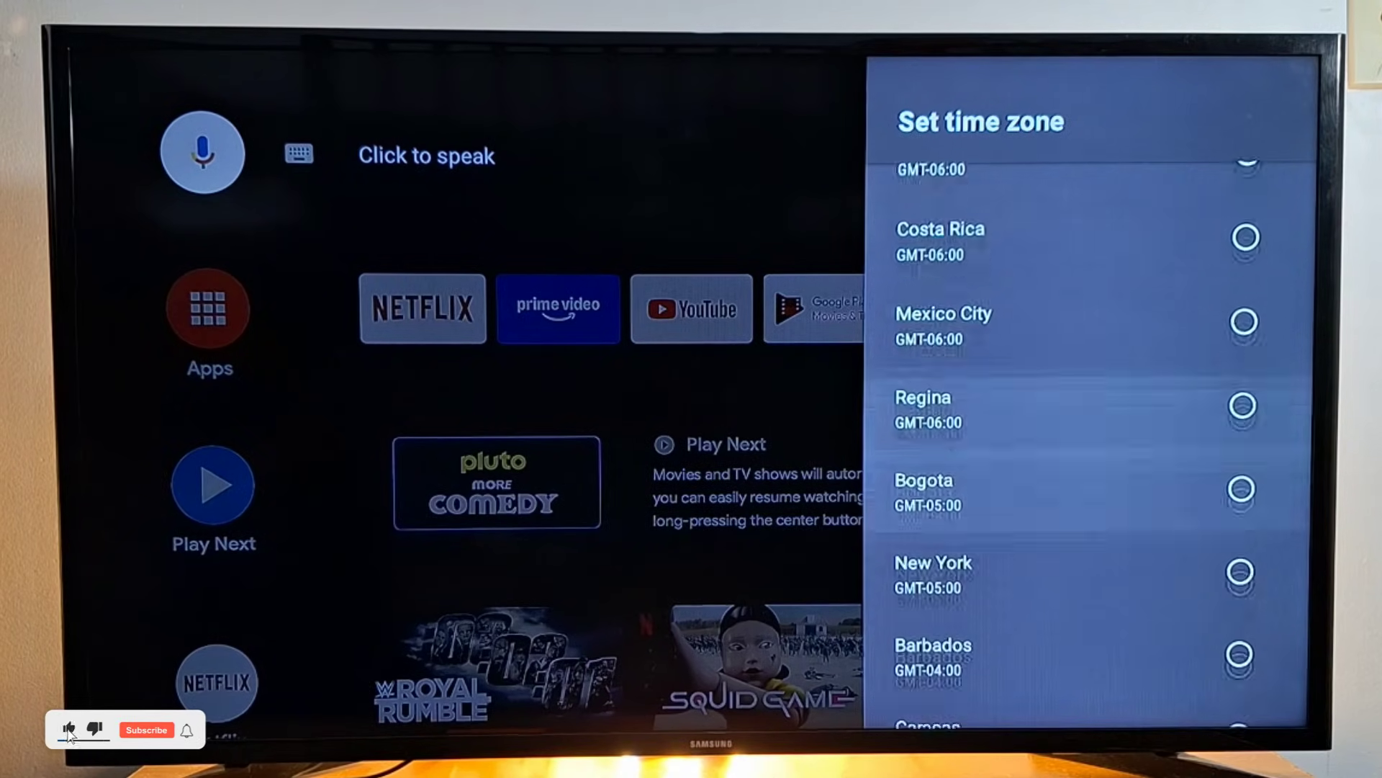
{"action": "scroll", "scroll_direction": "down", "scroll_amount": 3}
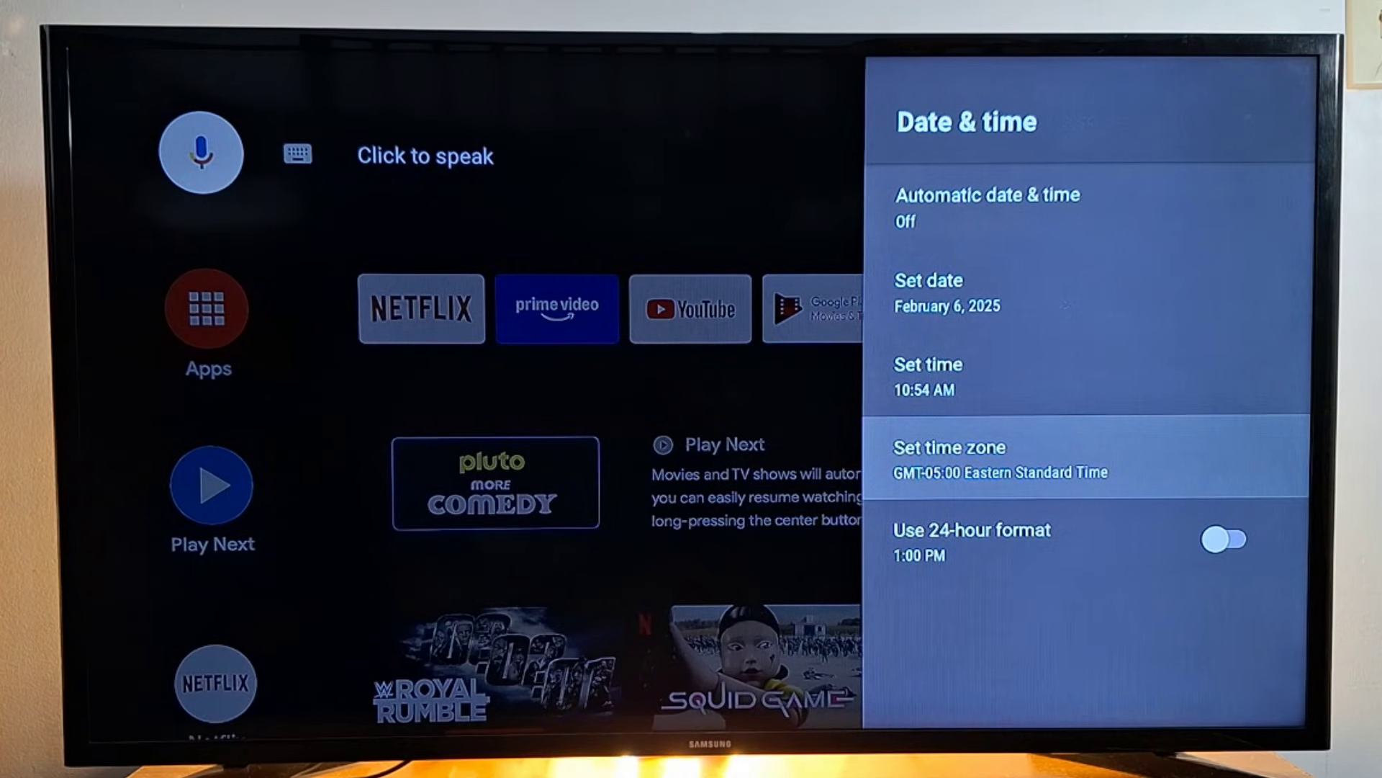
{"action": "key", "text": "up"}
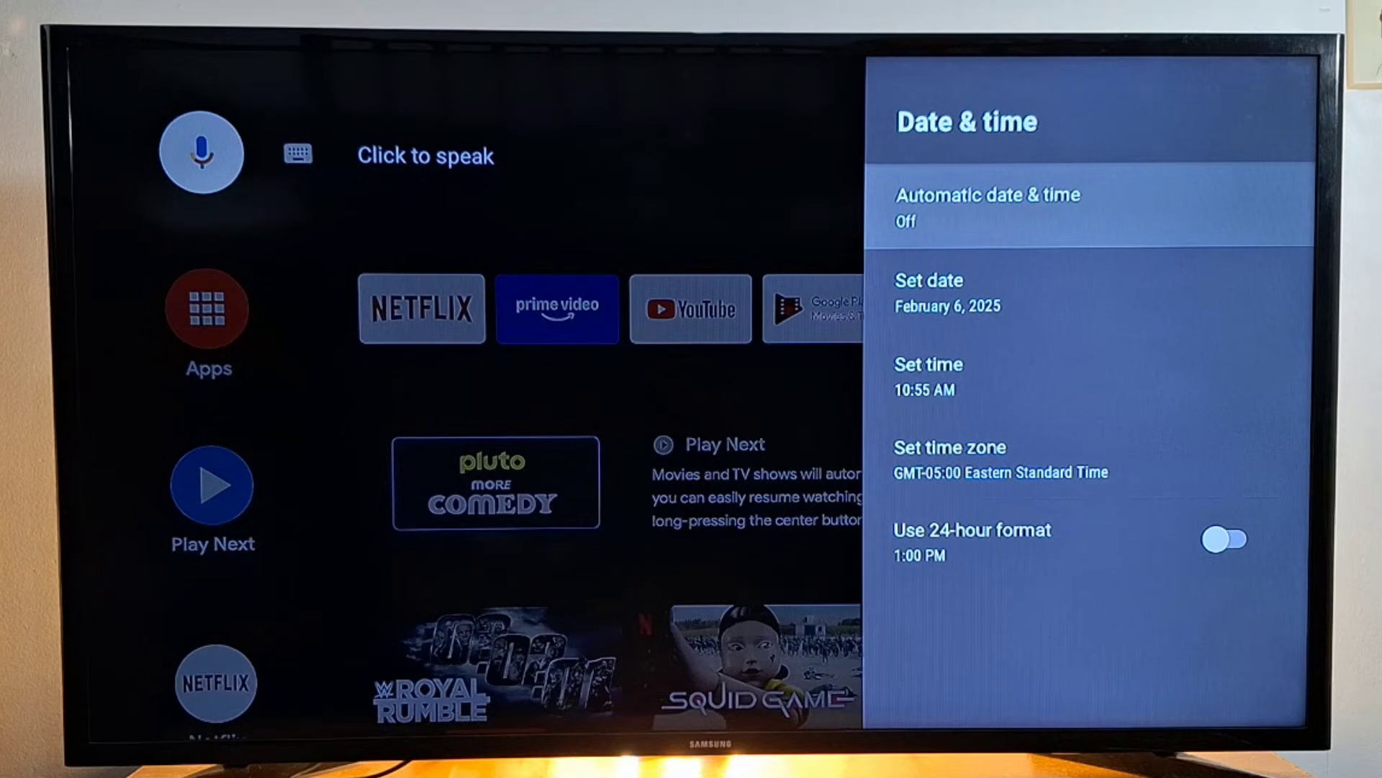